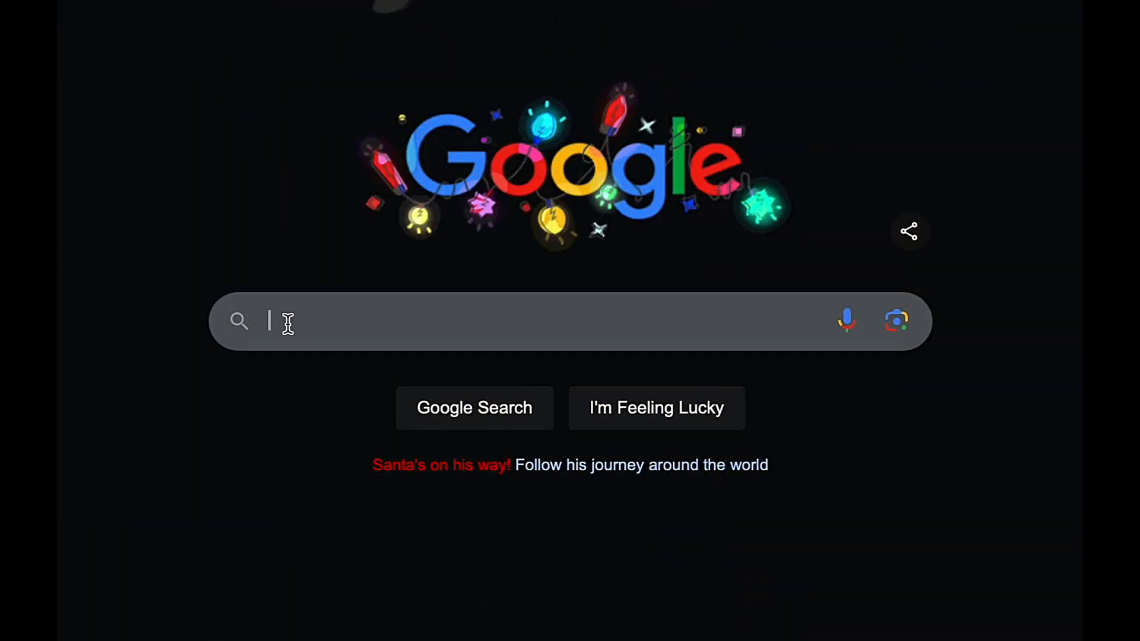
Search Google for 'cybertruck handles' and review the shopping results.
type("cybertrcuk")
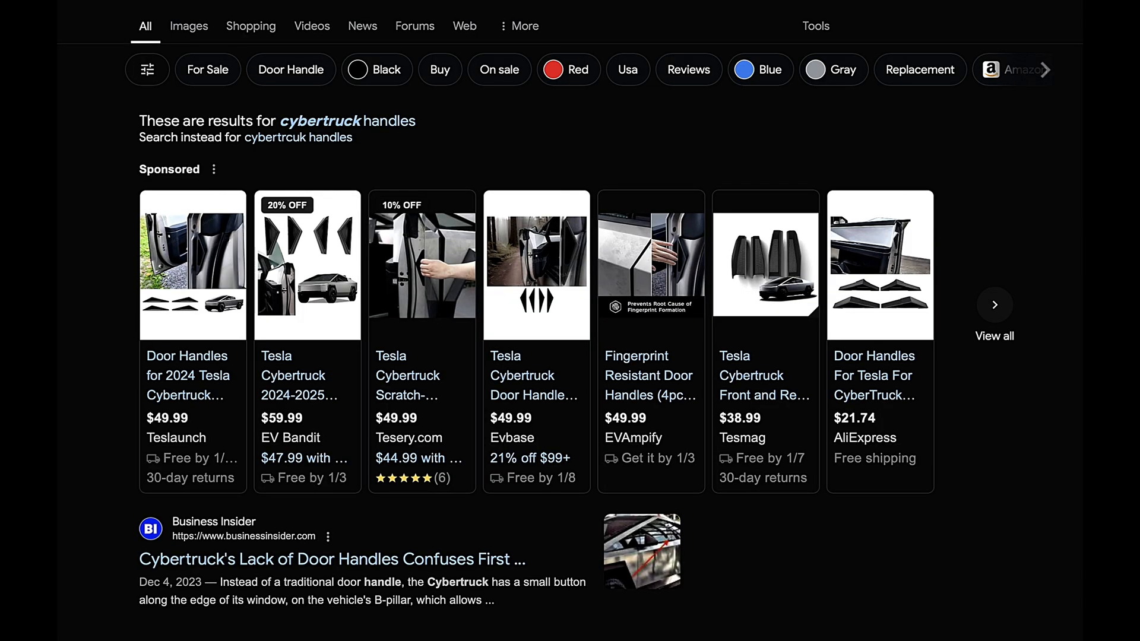
mouse_move(250, 522)
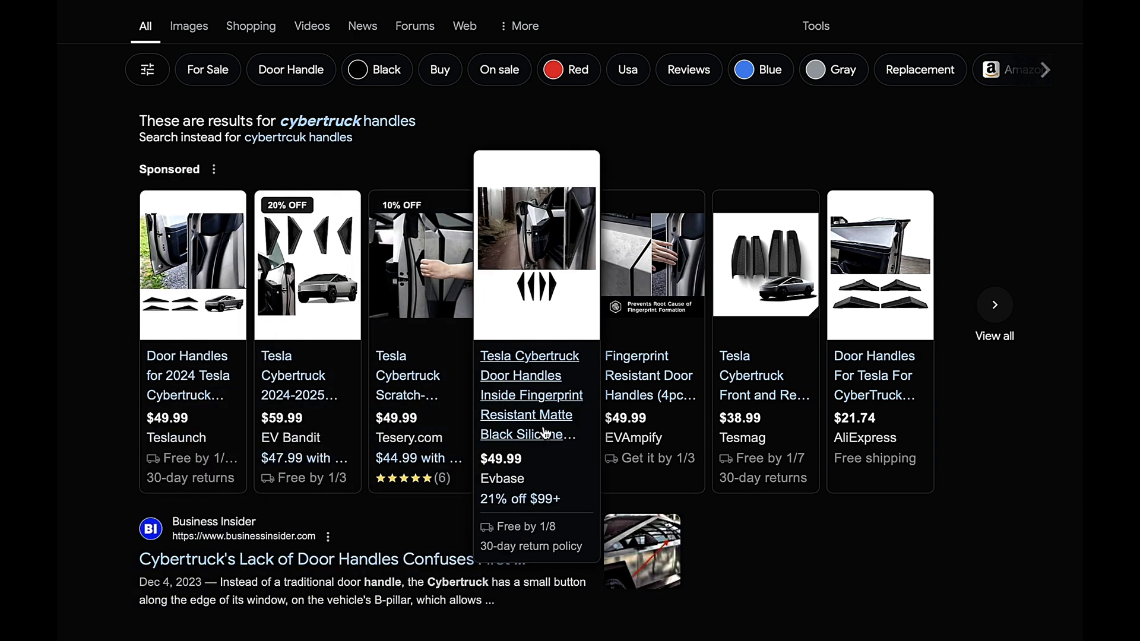
mouse_move(586, 460)
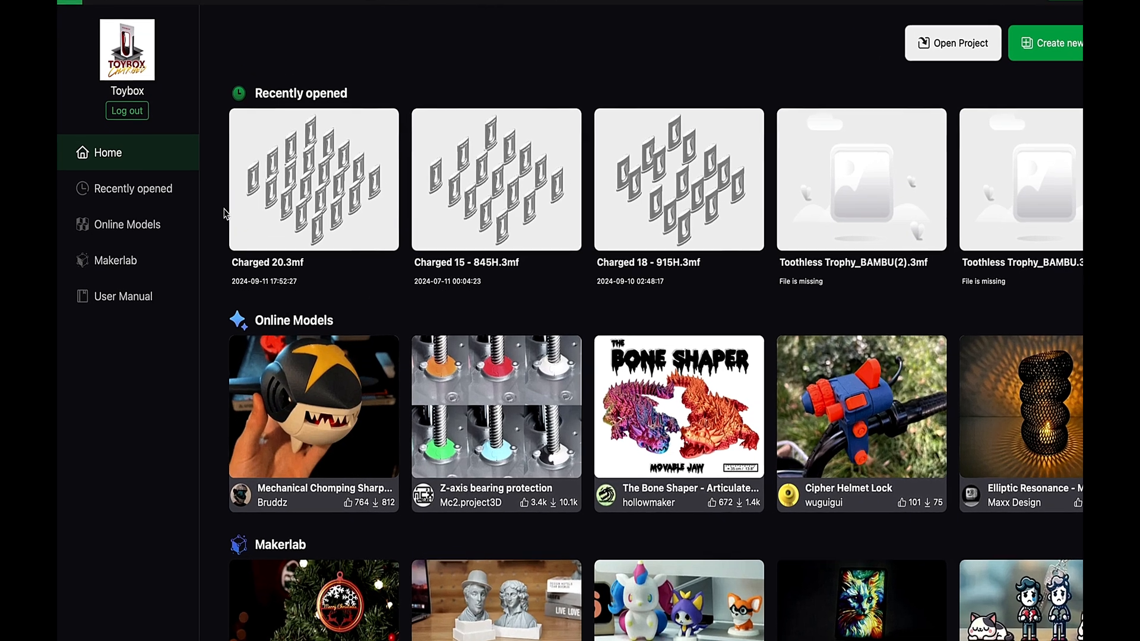
Search MakerWorld's Online Models for 'Cybertruck handles' to list door-handle designs.
scroll("down", 3)
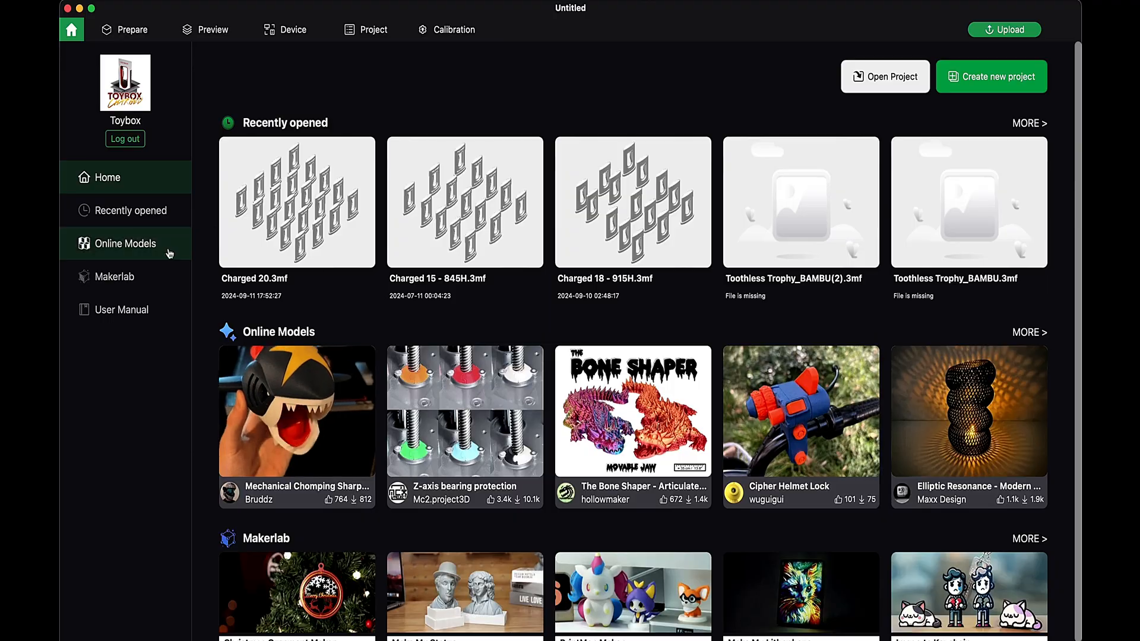
left_click(125, 243)
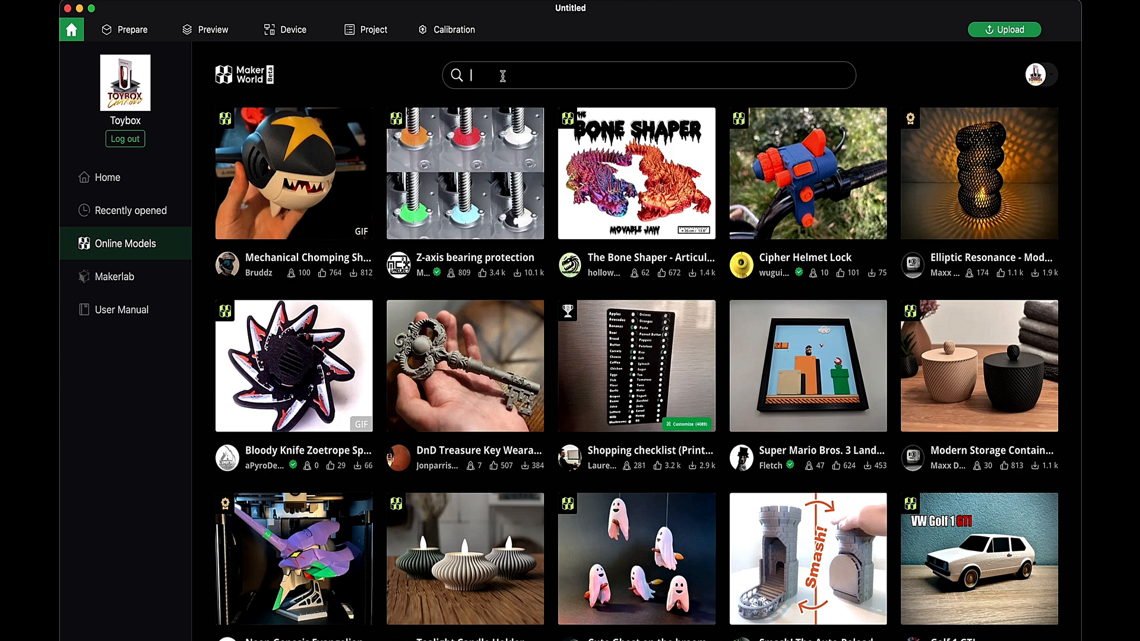
type("cybertr")
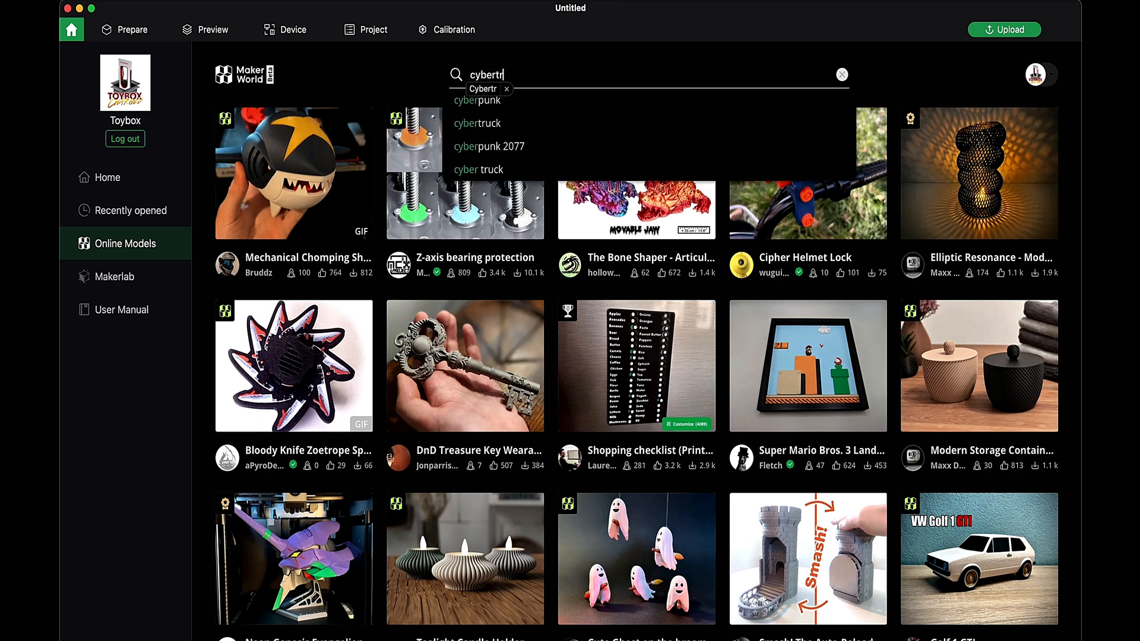
type("Cybertruck handles")
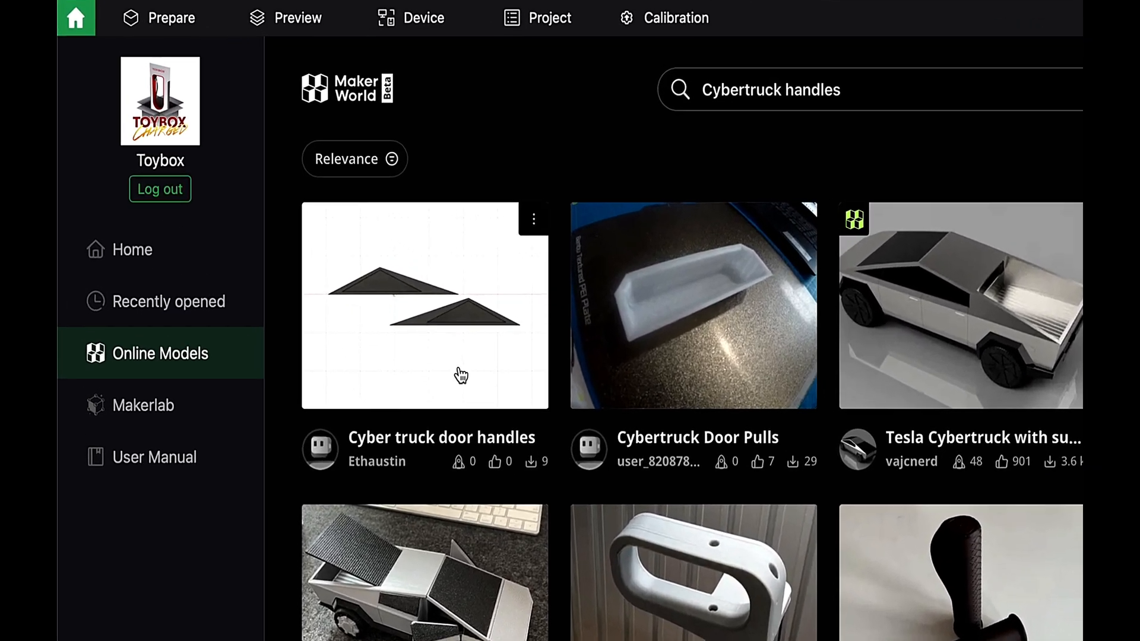
Download the STL/CAD files of the 'Cyber truck door handles' model.
left_click(424, 305)
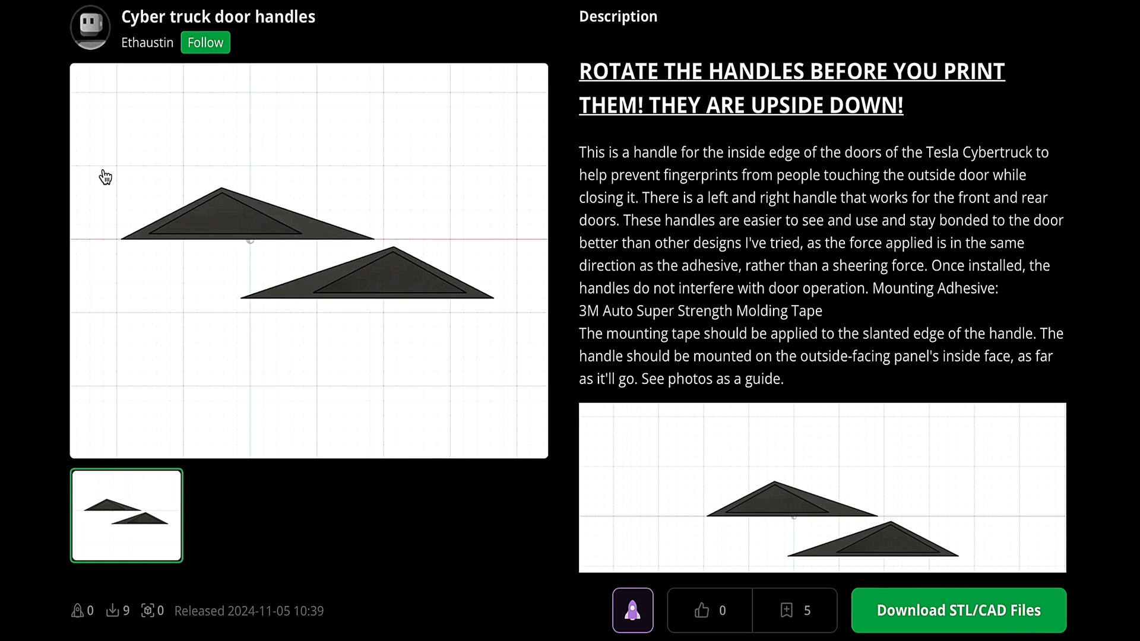
mouse_move(843, 168)
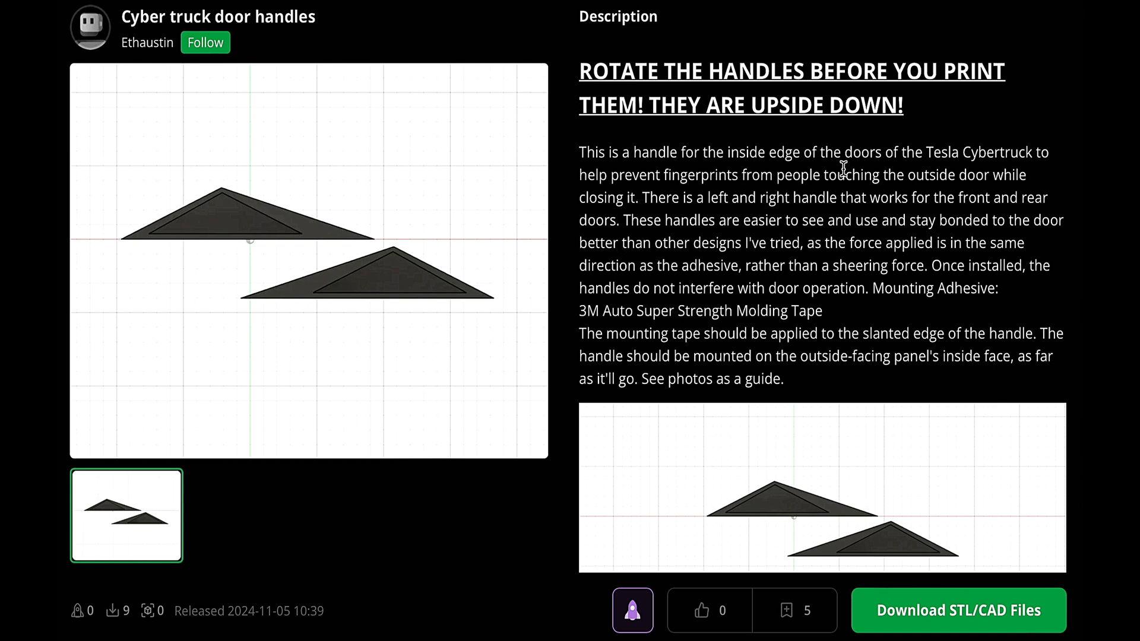
mouse_move(836, 456)
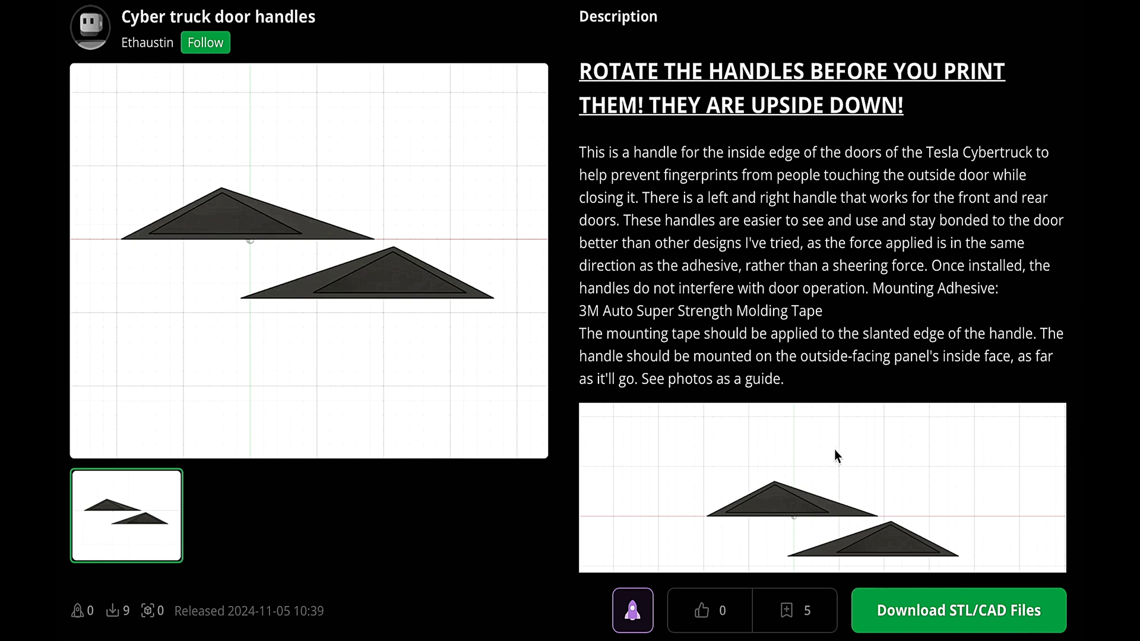
mouse_move(933, 616)
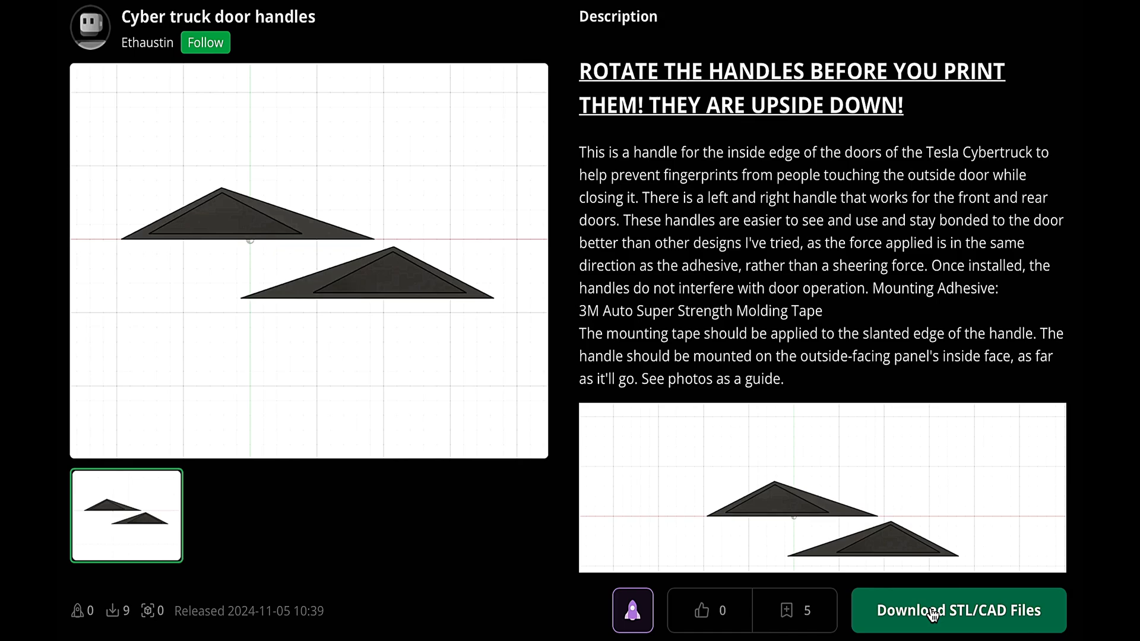
left_click(959, 611)
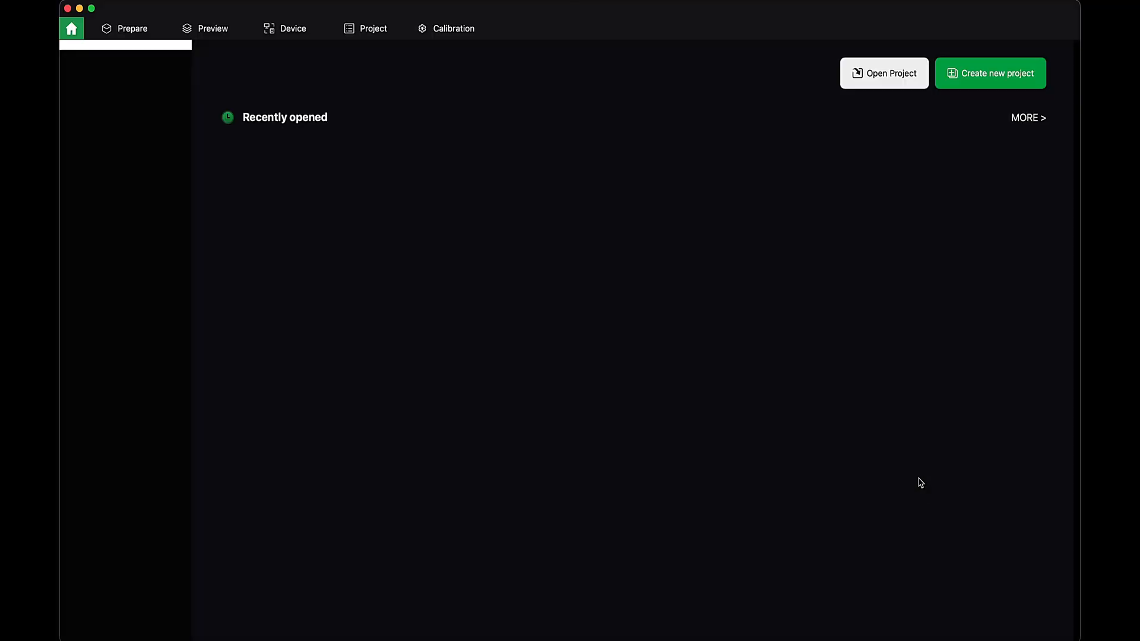